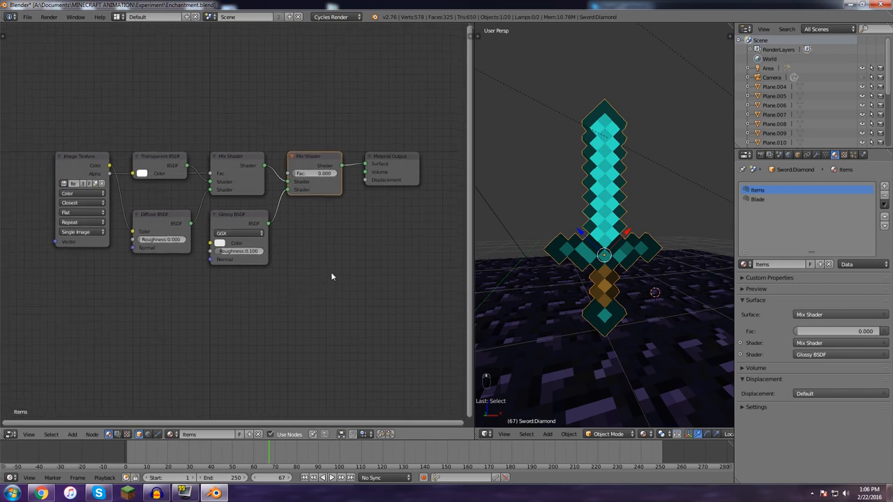
mouse_move(601, 207)
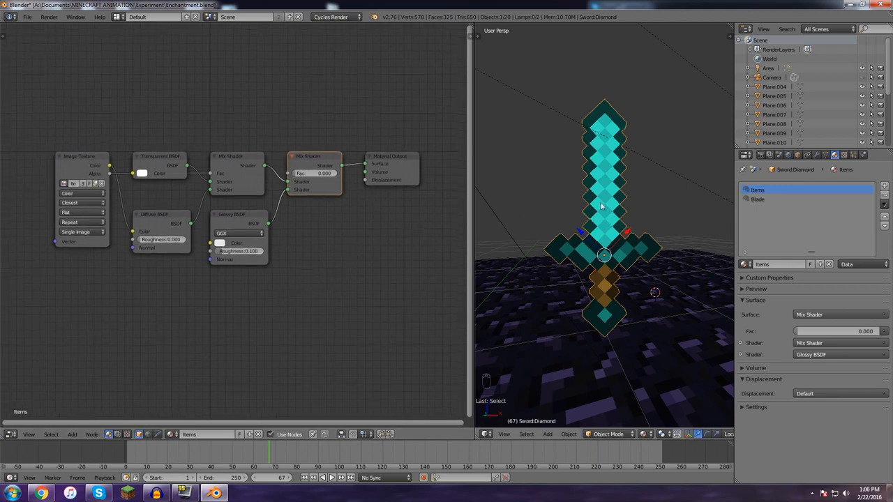
- Add a Noise Texture node below the shaders and move the Material Output node lower
key("F12")
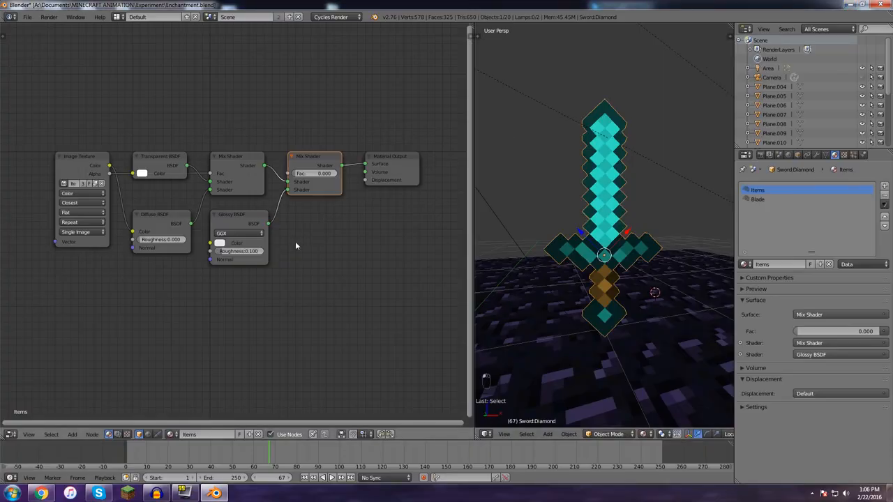
key("shift+a")
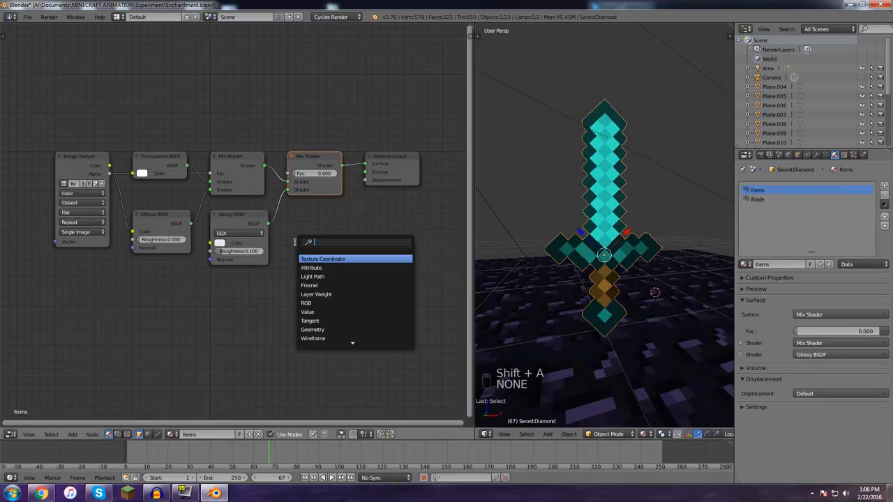
type("noi")
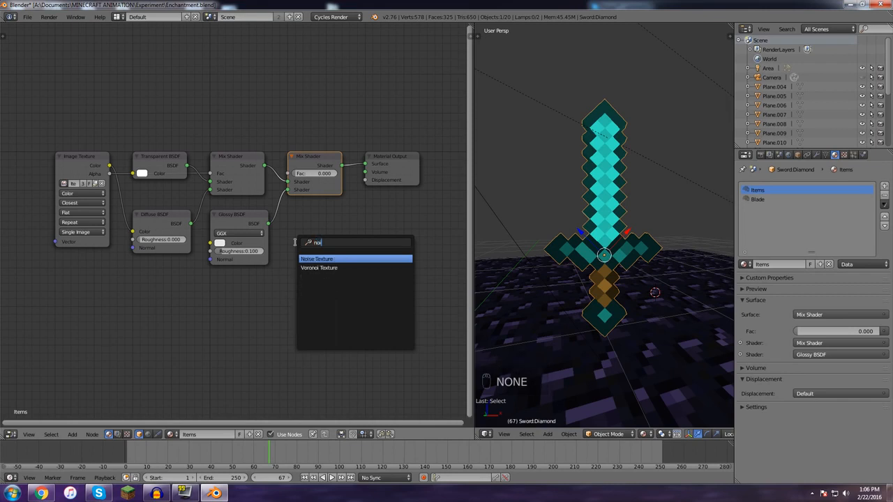
left_click(317, 258)
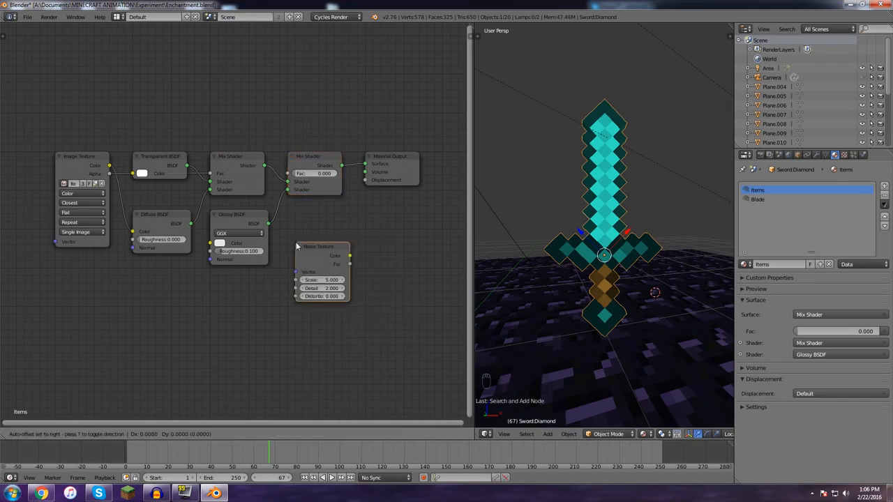
left_click_drag(321, 272, 237, 314)
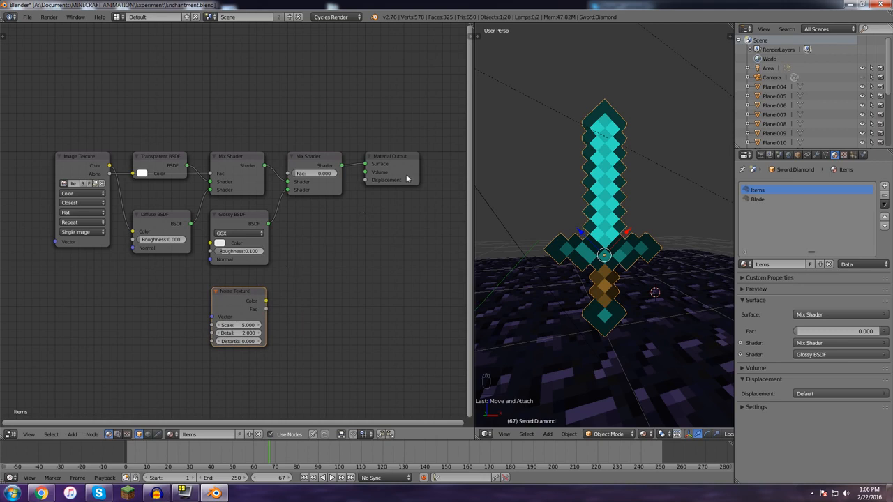
left_click_drag(389, 156, 430, 159)
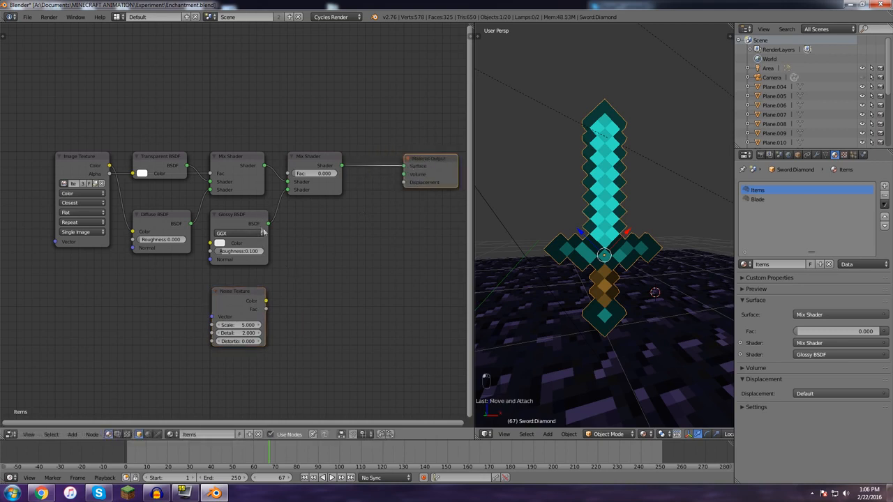
left_click_drag(429, 159, 418, 272)
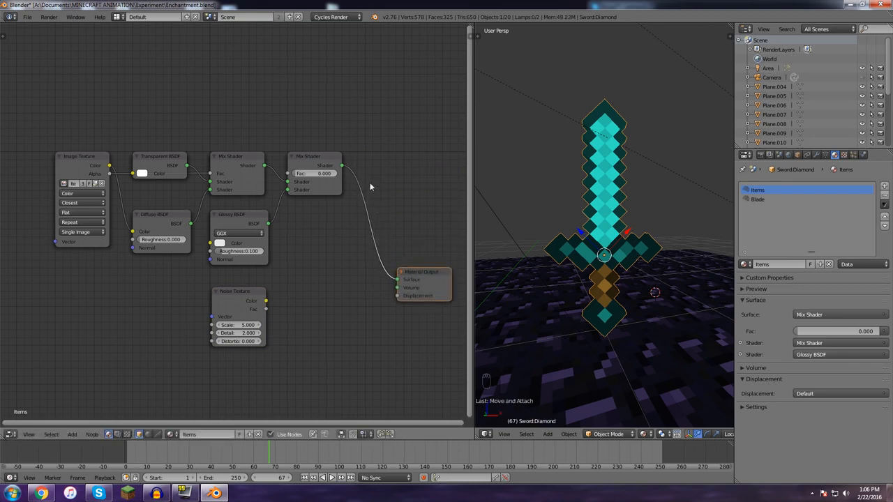
mouse_move(355, 203)
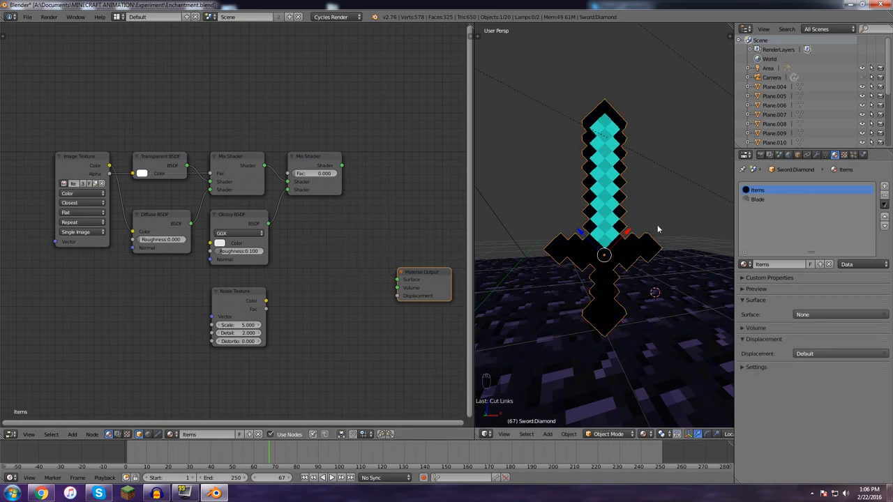
mouse_move(597, 196)
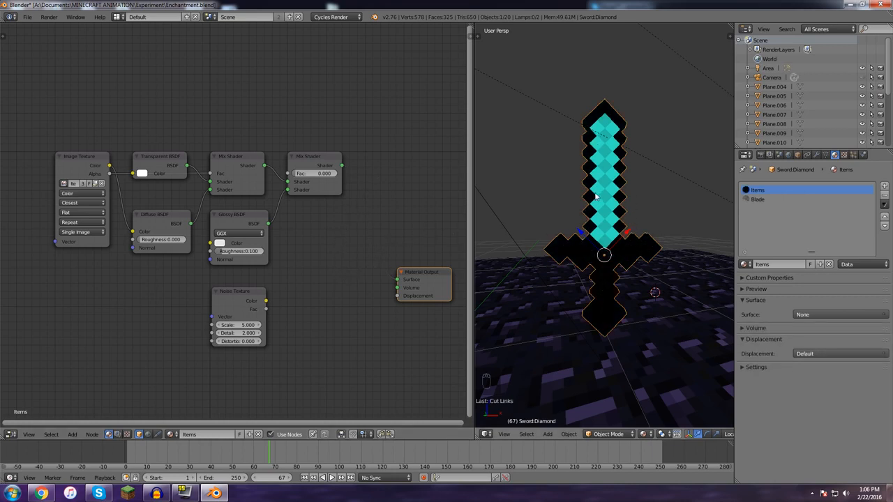
- Undo the cut to reconnect the Items shader, then switch to the Blade material
left_click(757, 198)
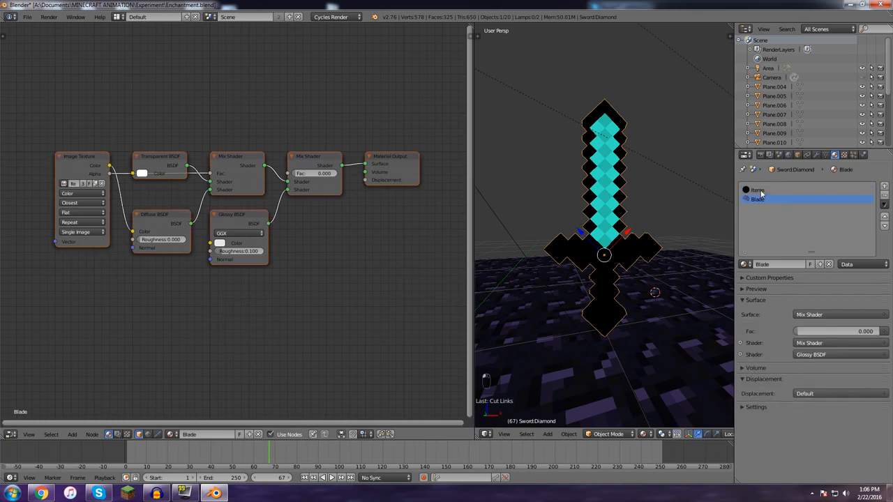
left_click(781, 189)
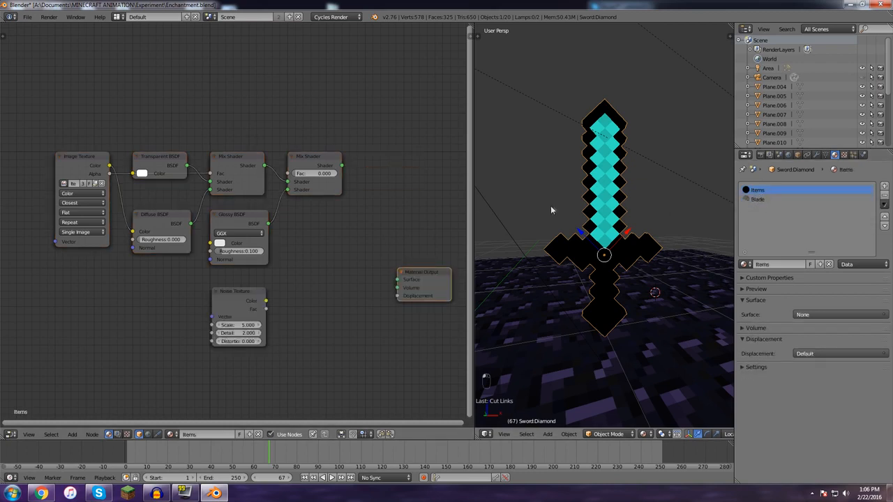
key("ctrl+z")
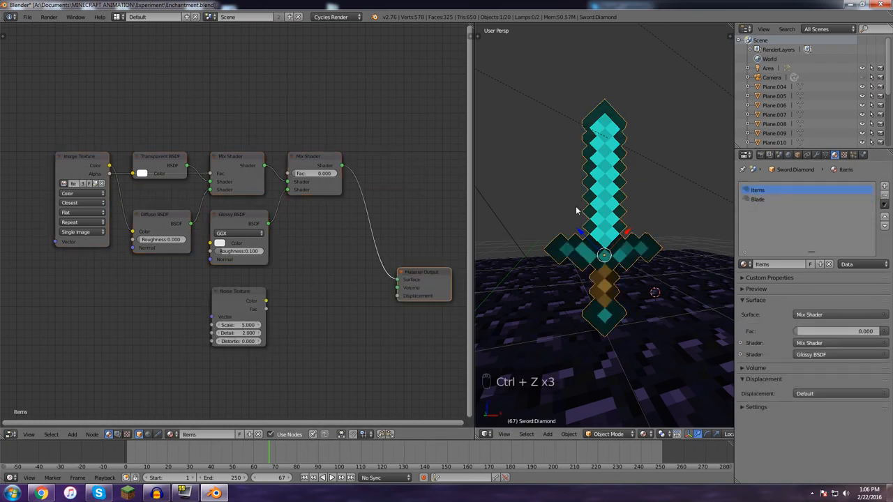
key("ctrl+z")
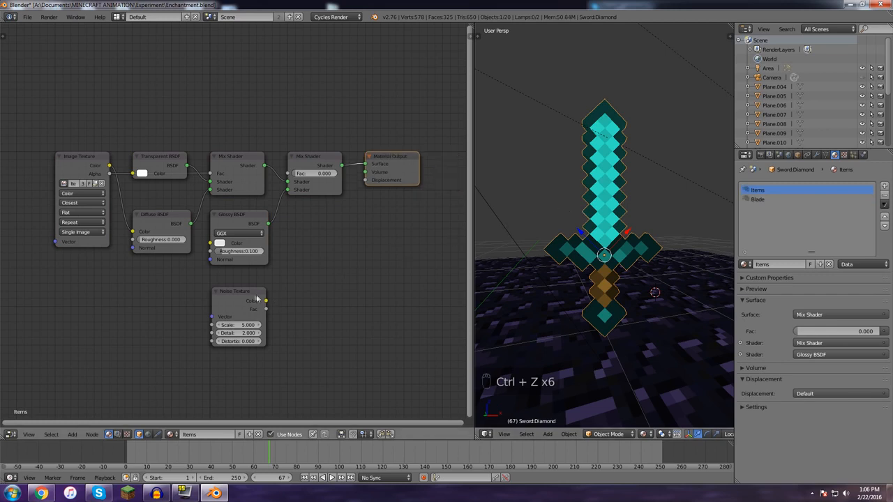
left_click(781, 198)
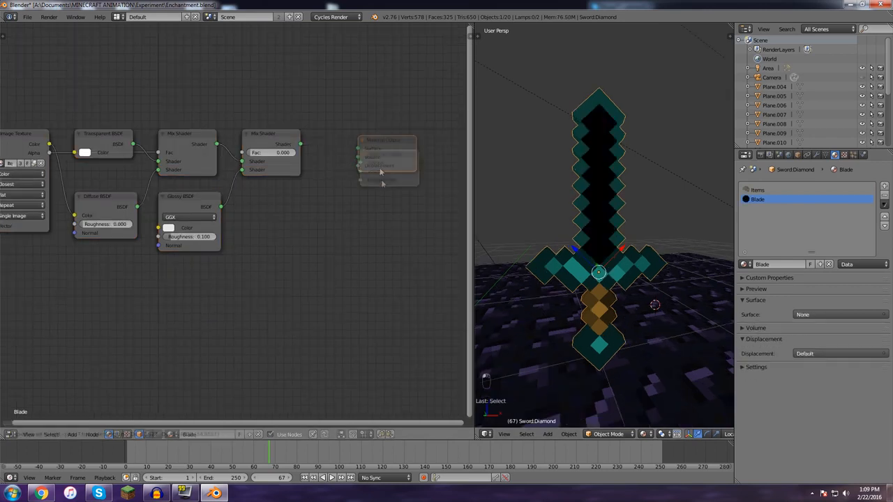
- Add a Noise Texture and Diffuse BSDF, feeding Noise Color through Diffuse into the Blade output
key("shift+a")
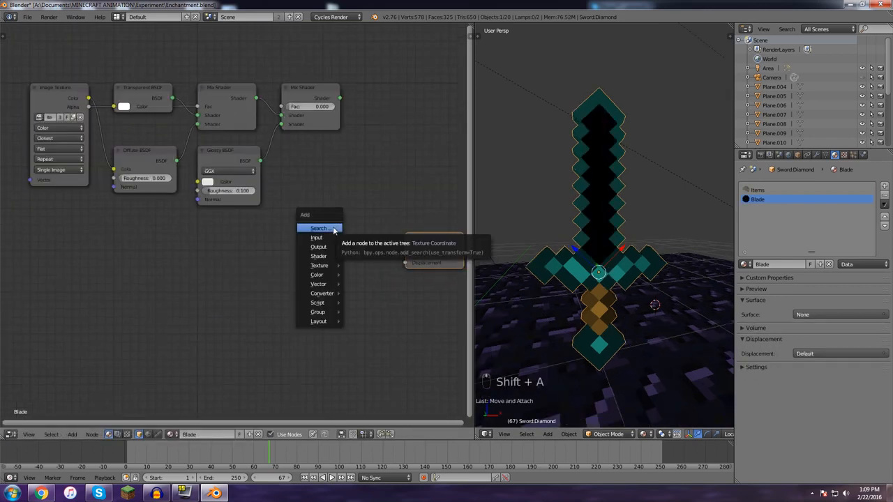
left_click(318, 229)
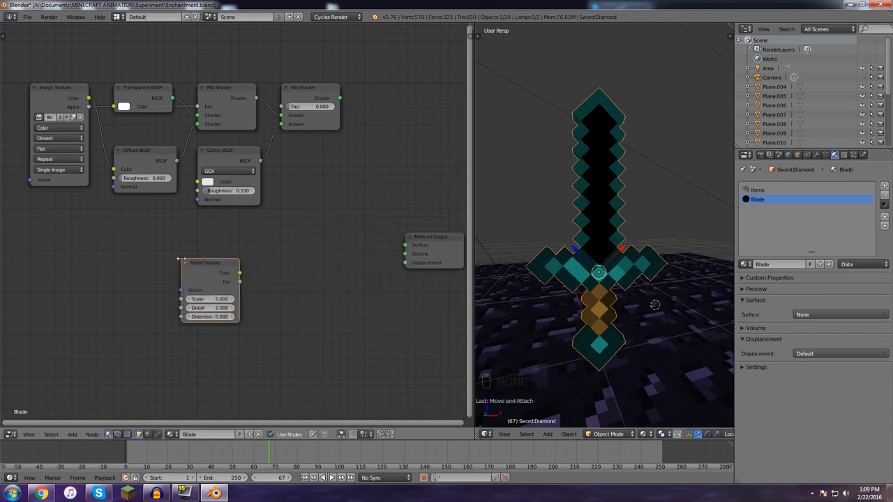
key("shift+a")
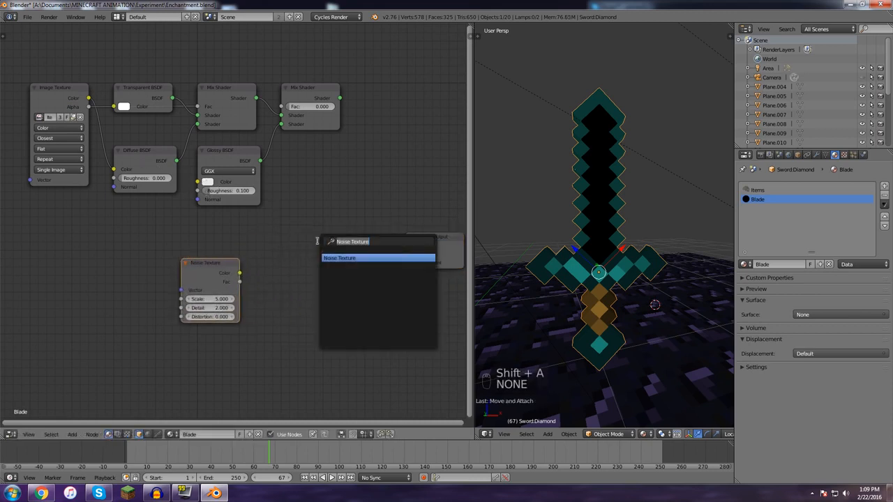
type("df")
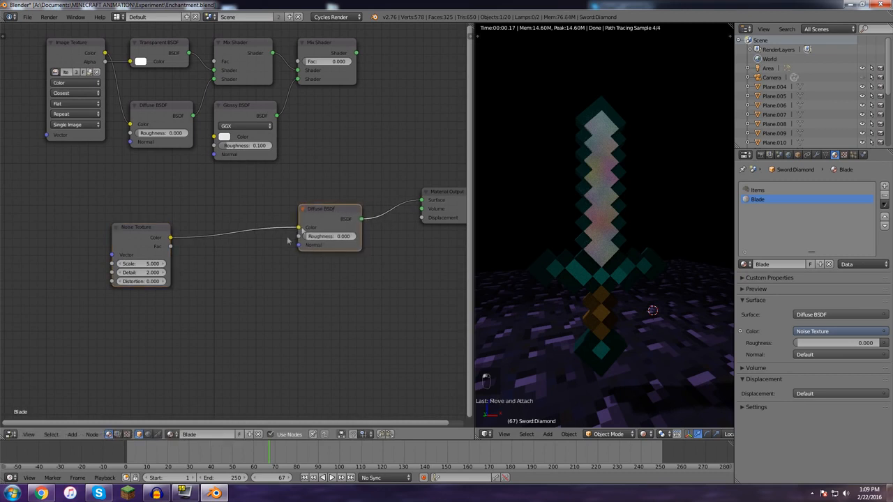
key("shift+a")
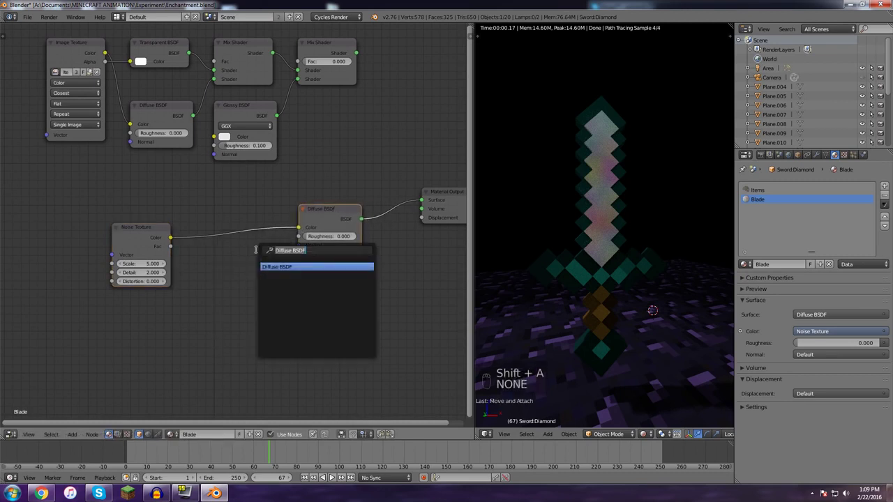
- Add a Hue Saturation Value node after the Noise Texture and start searching for the next node
left_click(290, 266)
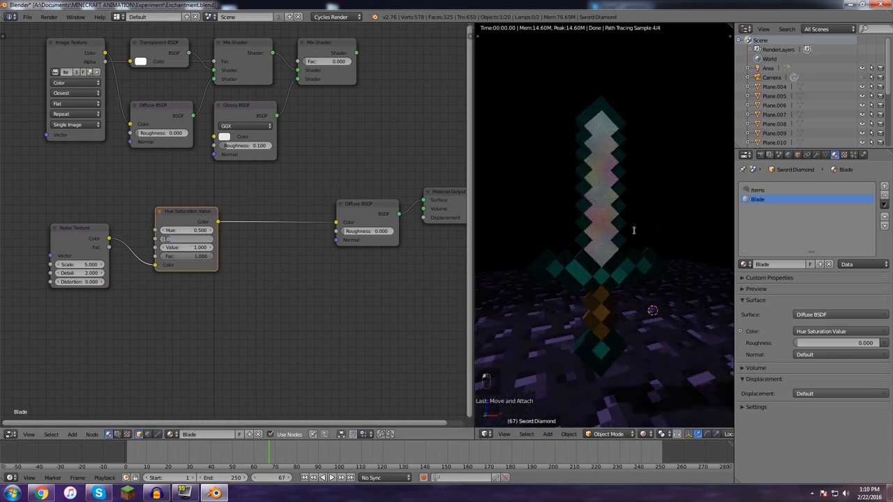
left_click(751, 155)
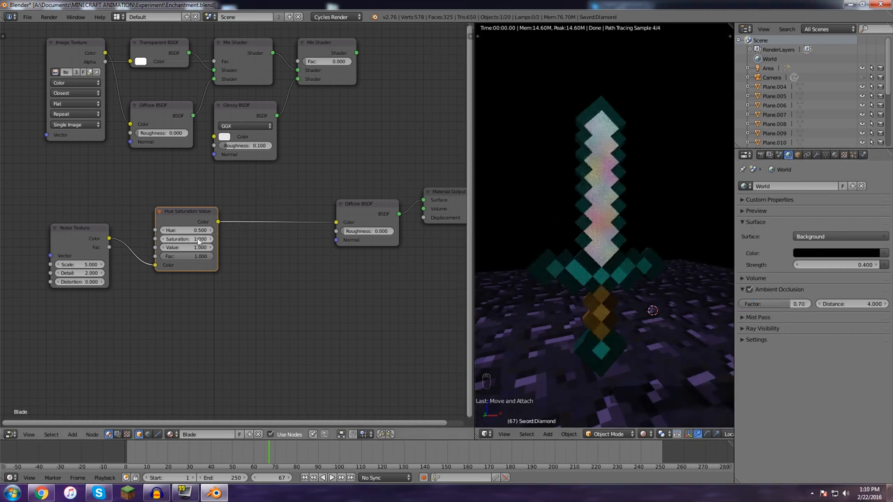
key("shift+a")
type("br")
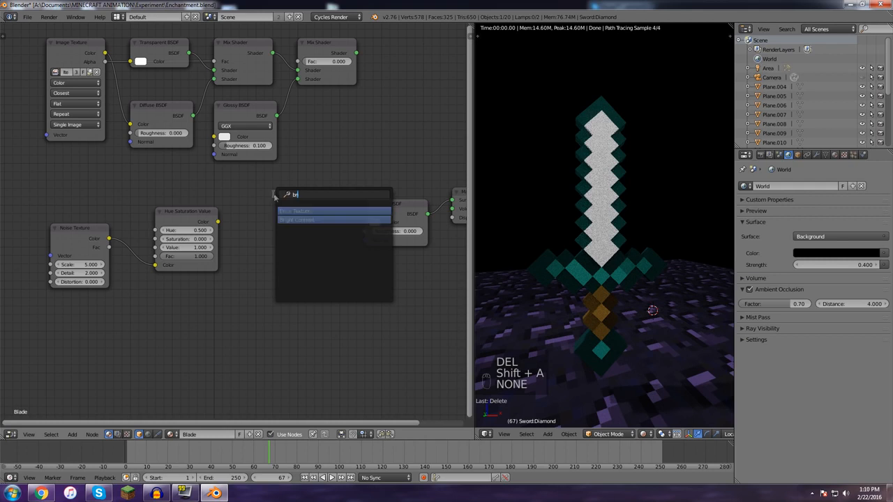
- Insert Bright/Contrast before the Diffuse BSDF, raise contrast and brightness, and tune the Noise scale
left_click(295, 210)
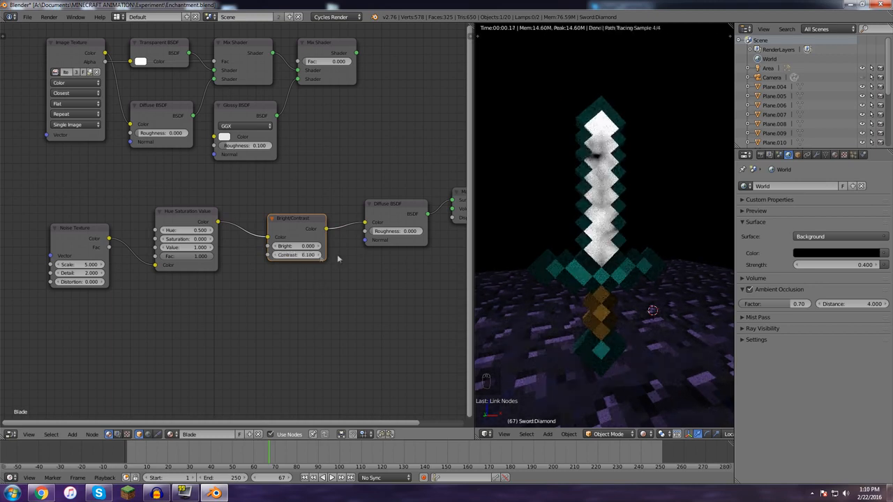
left_click_drag(295, 254, 318, 254)
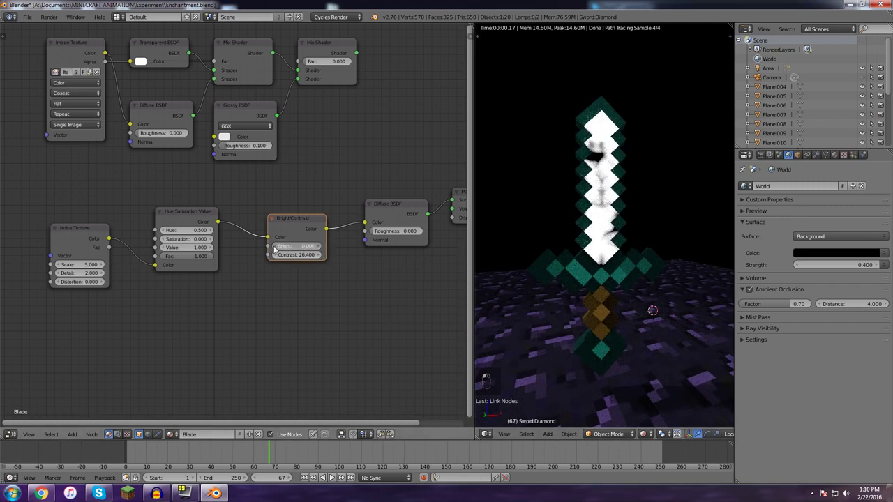
left_click(293, 246)
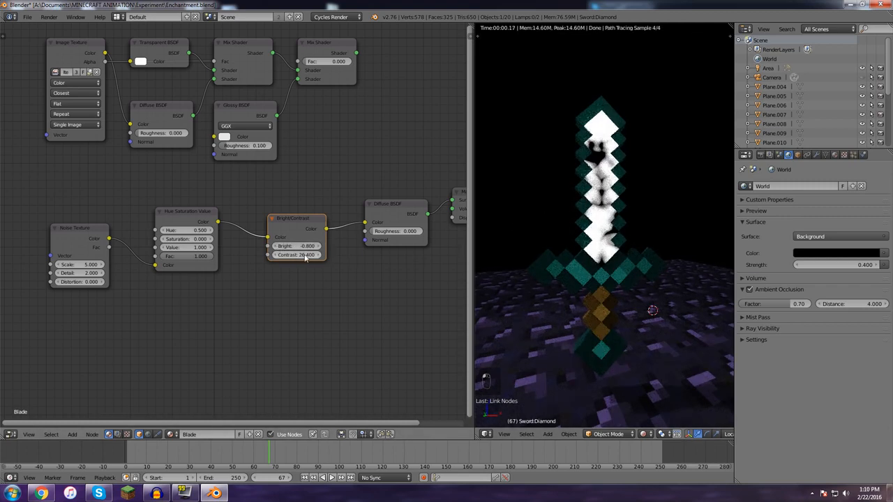
left_click(293, 246)
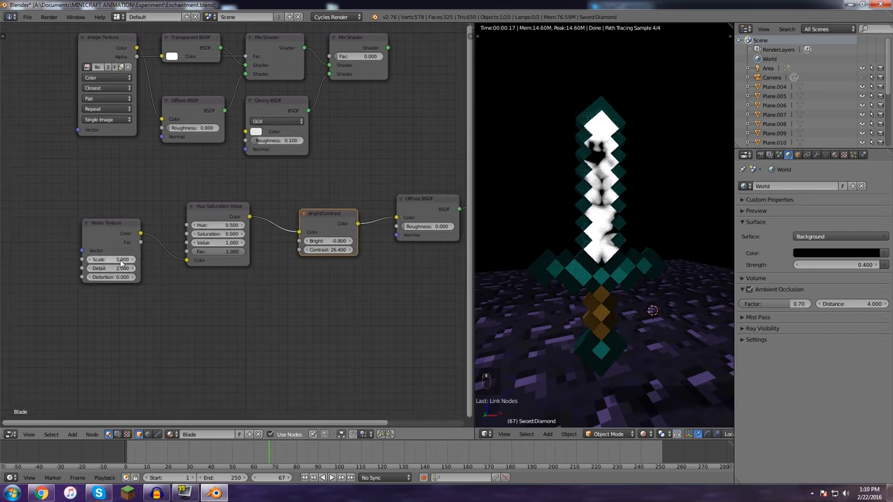
left_click(112, 260)
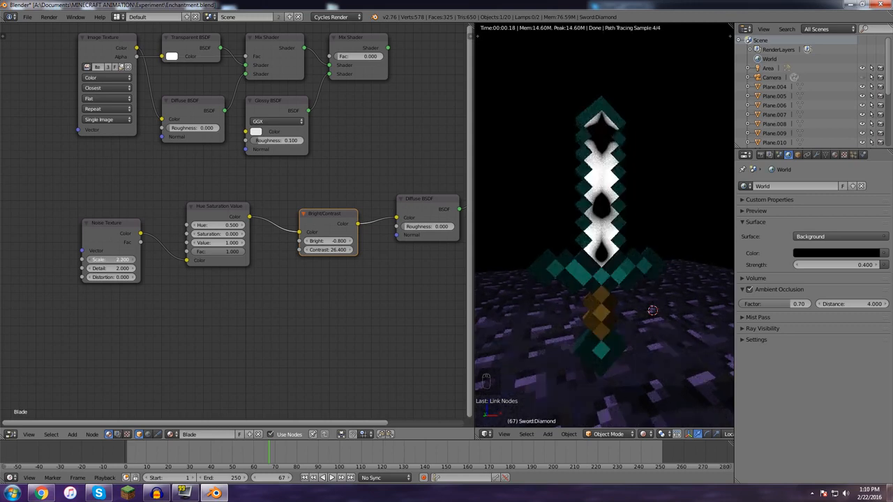
left_click(111, 258)
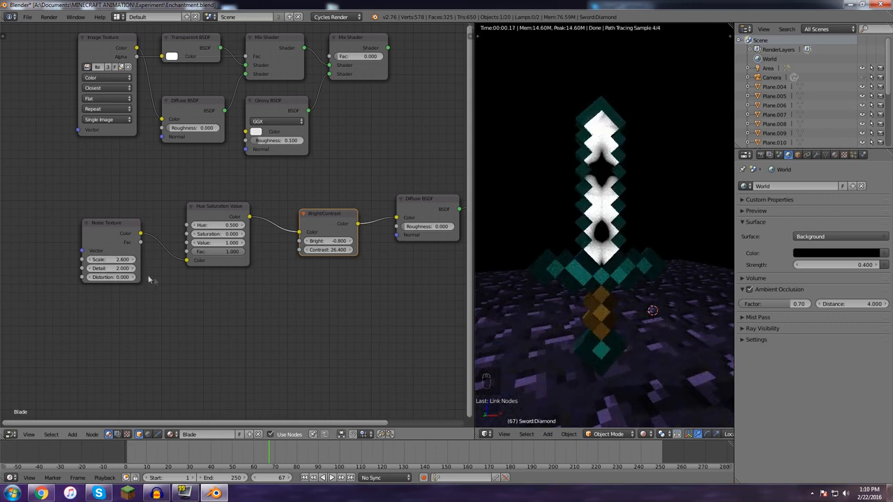
mouse_move(231, 295)
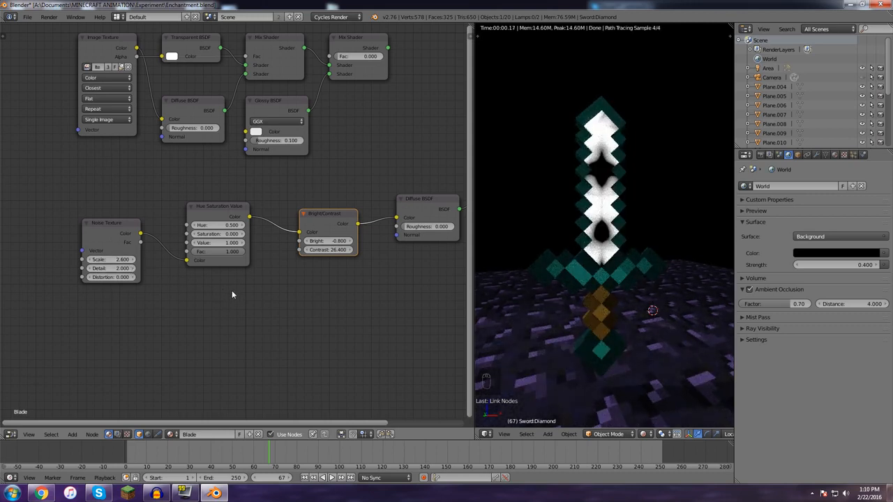
left_click_drag(232, 295, 351, 287)
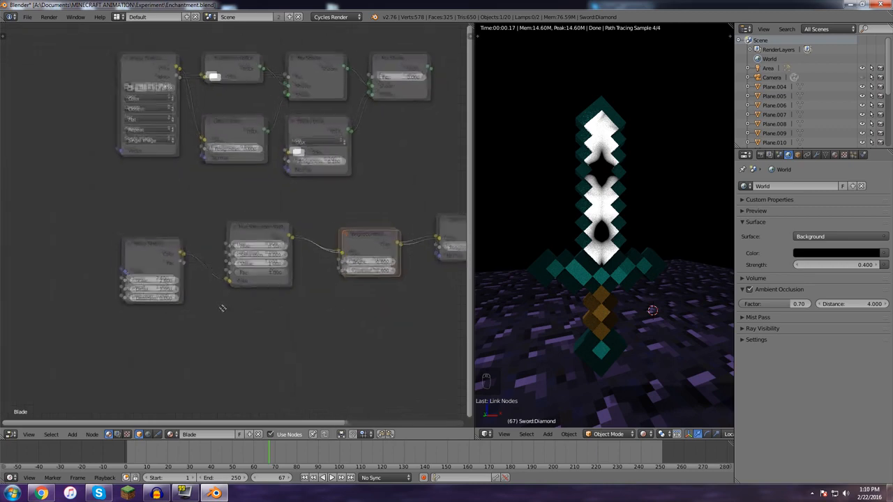
- Drive the Noise Texture from a Texture Coordinate node and set Bright to 100
key("shift+a")
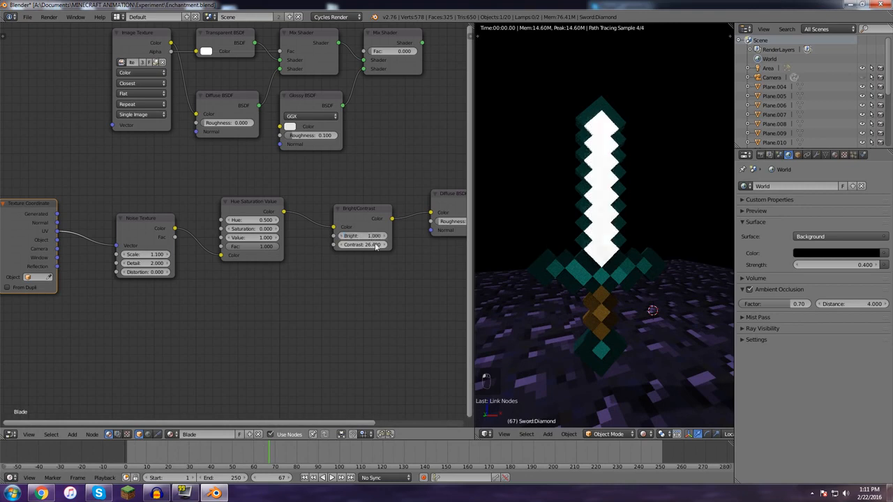
type("100")
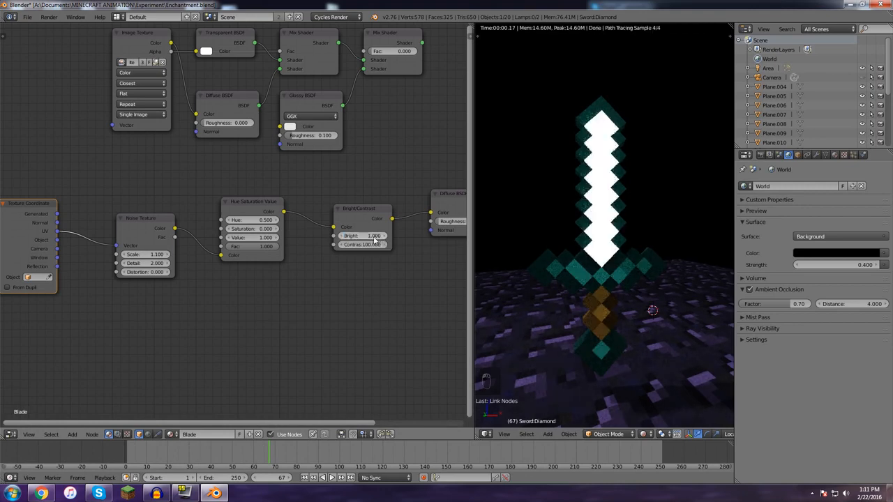
left_click(361, 234)
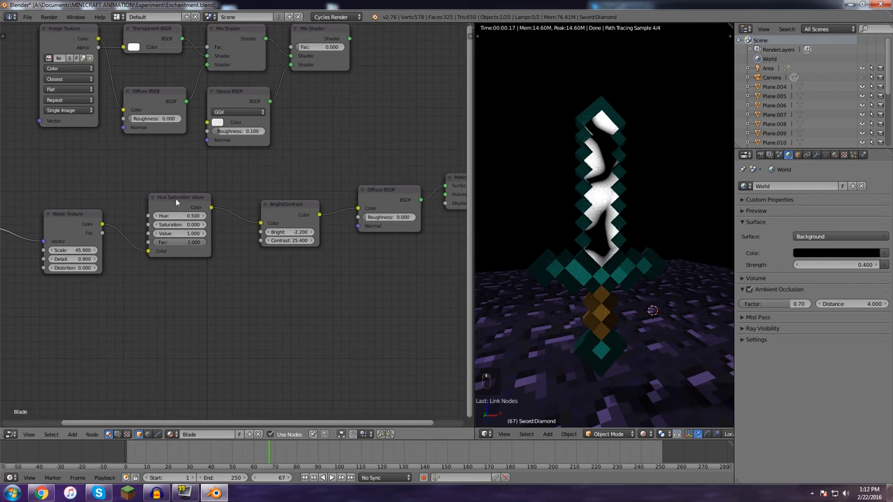
- Raise the Noise Texture scale so the blade shows irregular white streaks
left_click_drag(286, 203, 248, 216)
type("cur")
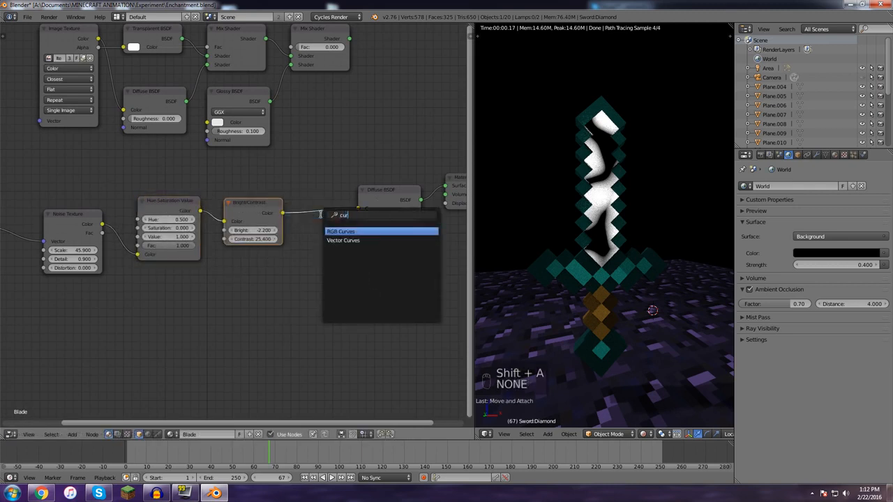
- Insert RGB Curves after Bright/Contrast and bend a colour channel so bright spots glow blue
left_click(340, 231)
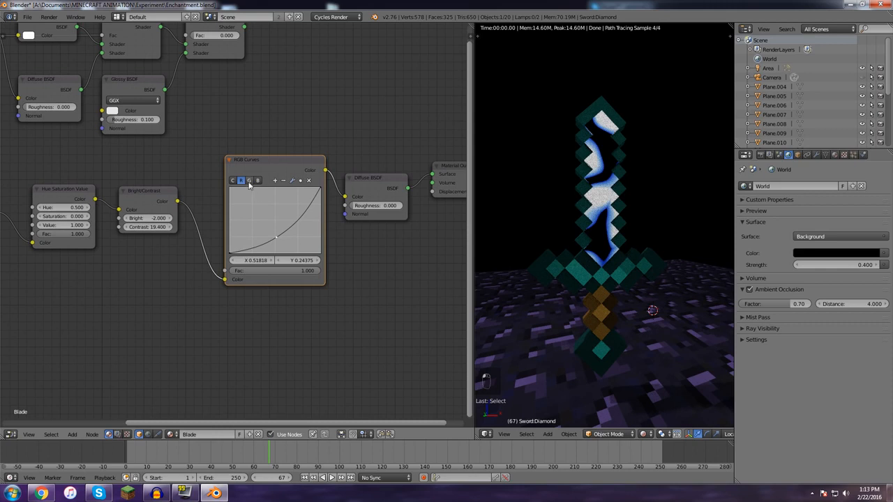
left_click(256, 181)
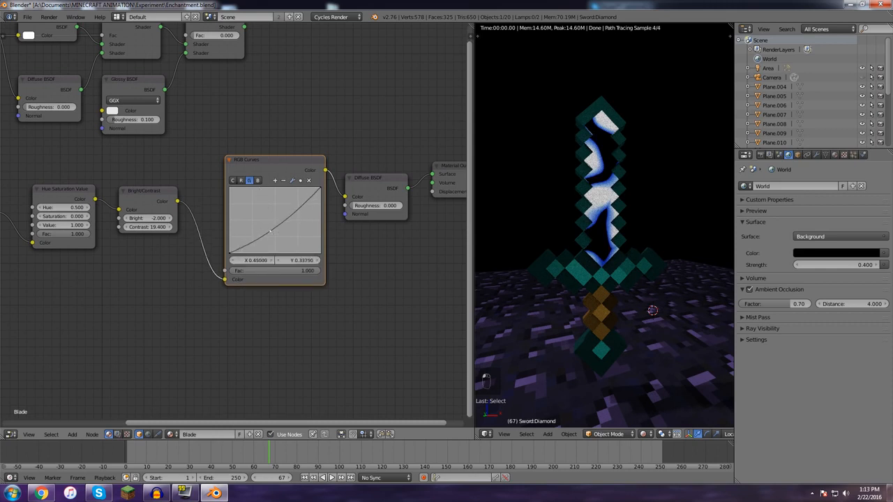
left_click(248, 180)
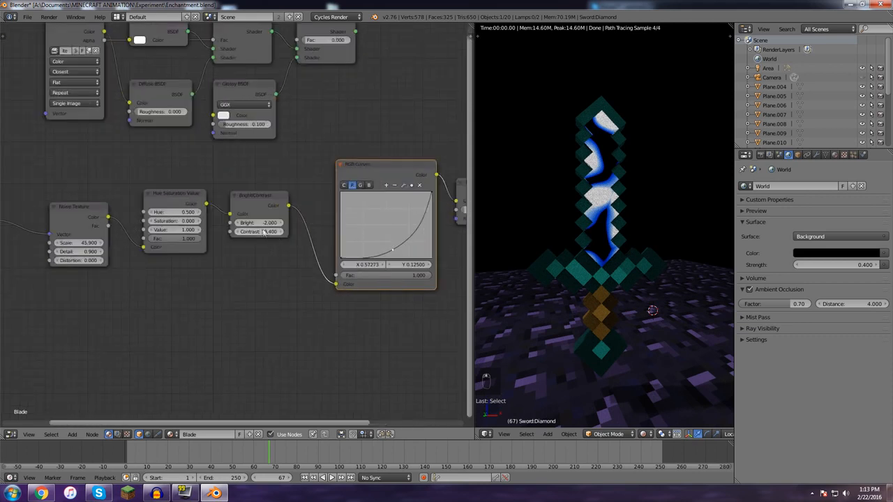
left_click(258, 232)
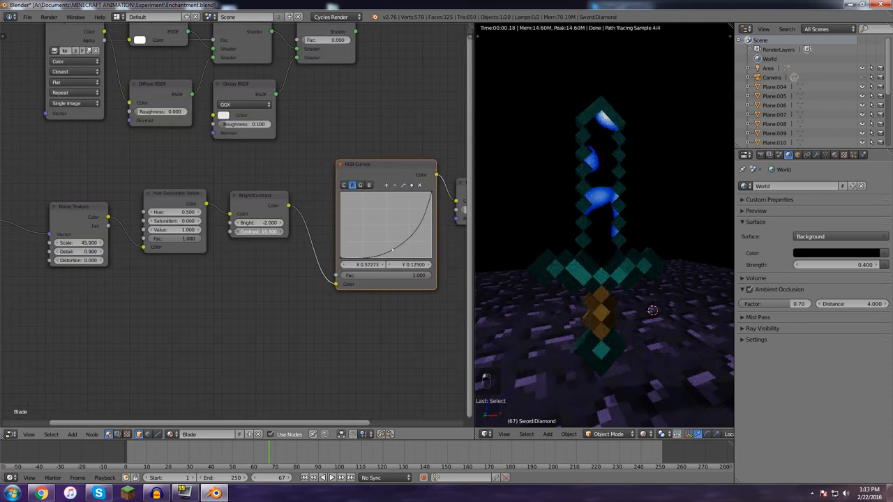
left_click(265, 222)
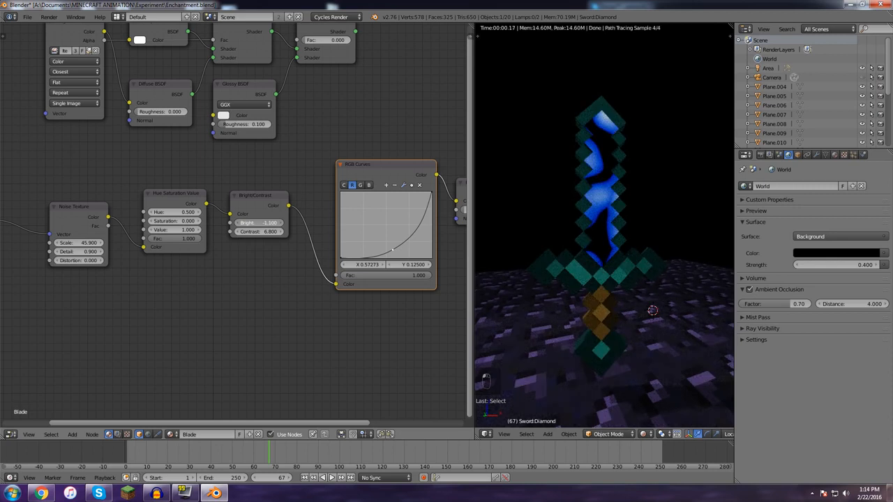
left_click(262, 224)
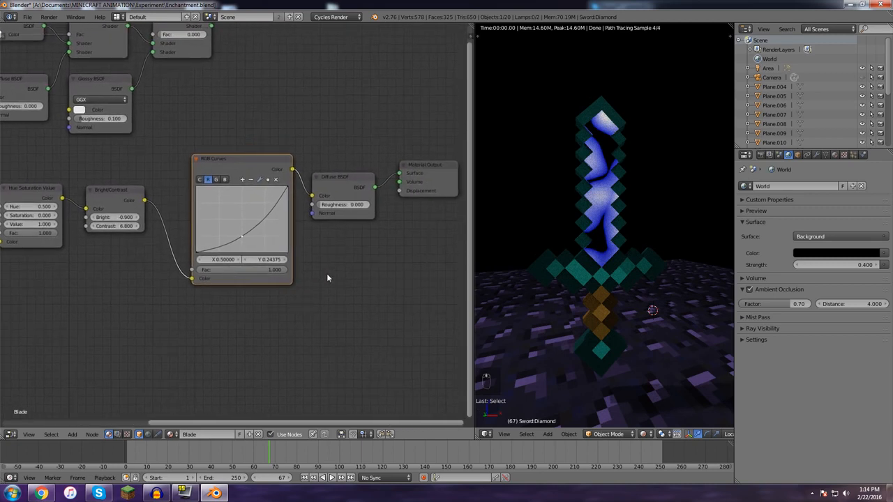
mouse_move(341, 265)
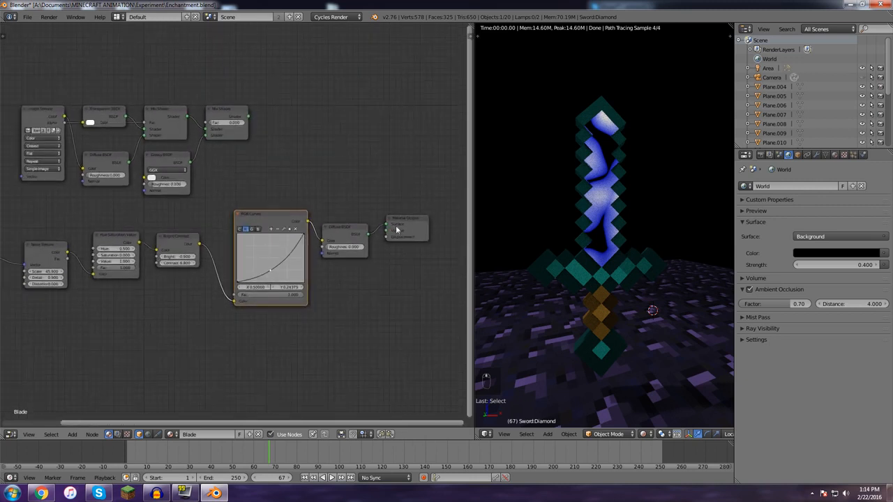
- Add a mixing shader blending the noise Diffuse with the original shaders into the output
left_click_drag(406, 223, 415, 159)
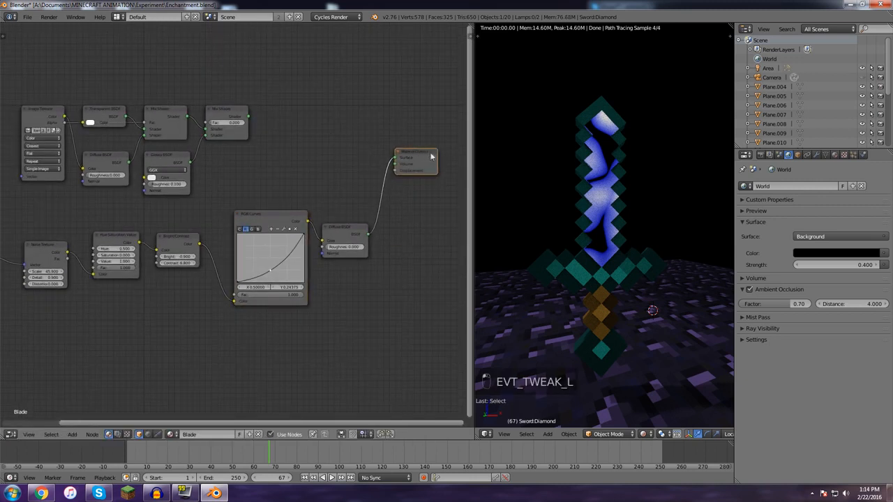
key("shift+a")
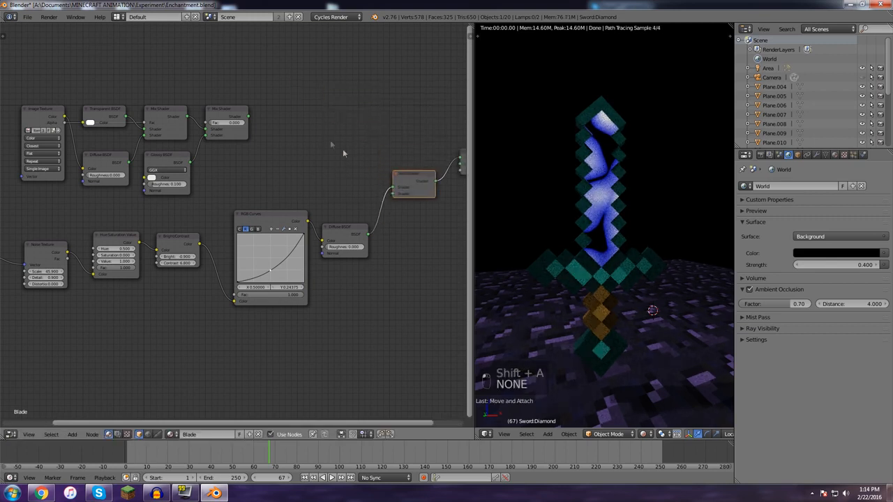
left_click(245, 119)
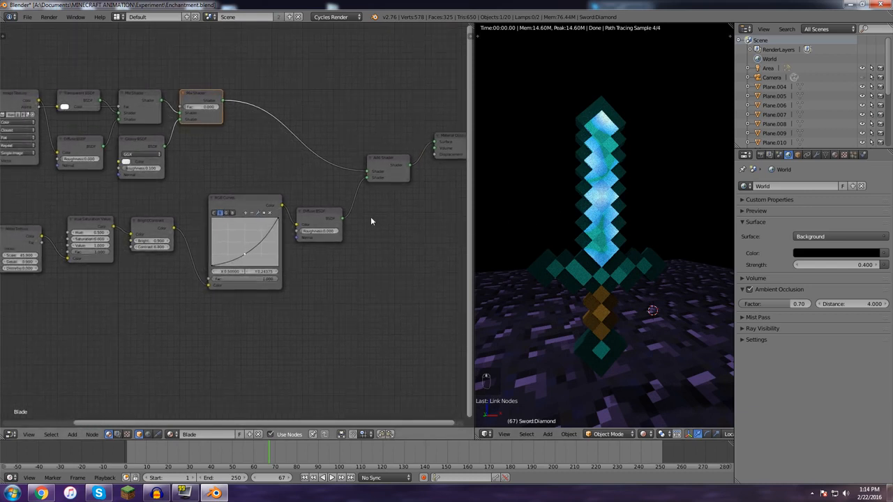
left_click(318, 212)
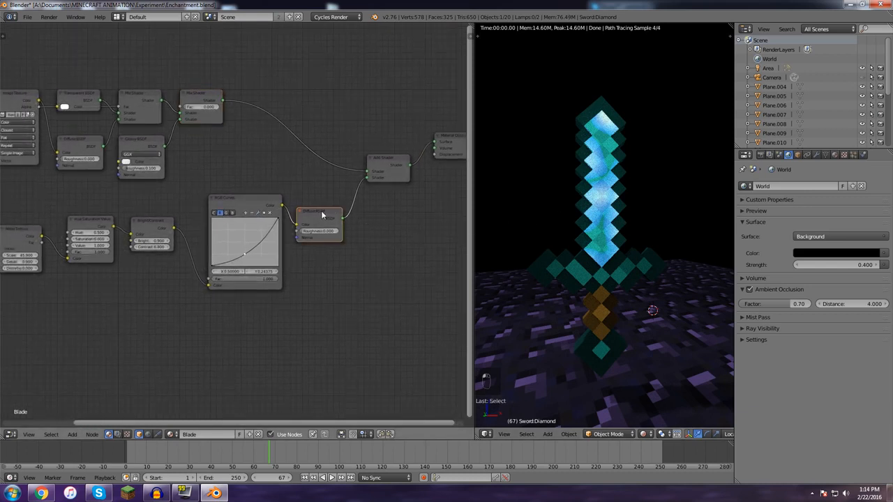
type("em")
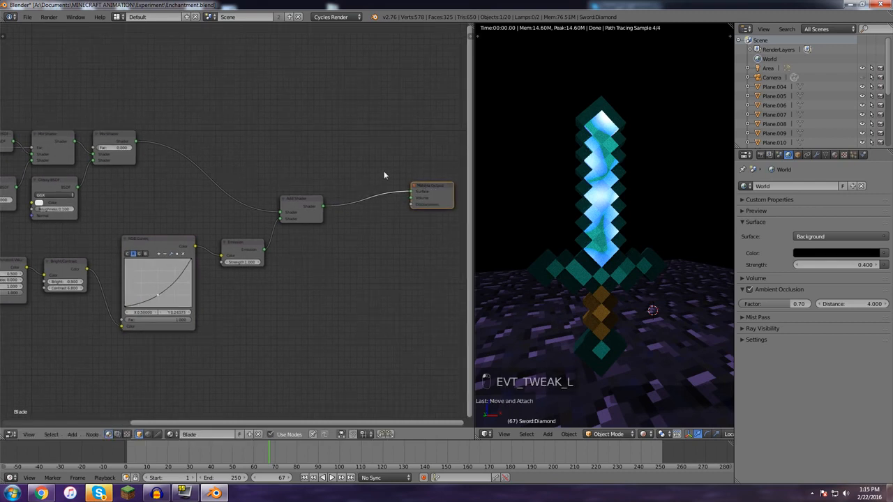
- Add an Emission shader into the mix and set its colour to a blue glow
key("shift+a")
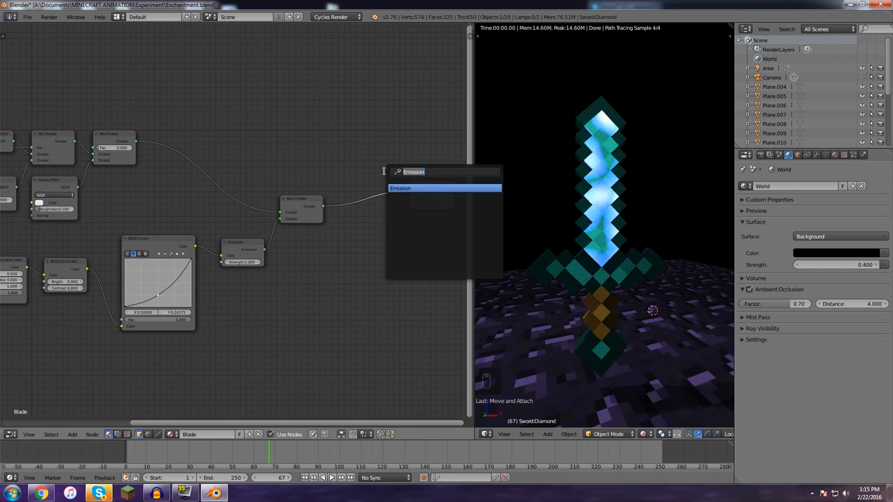
type("m")
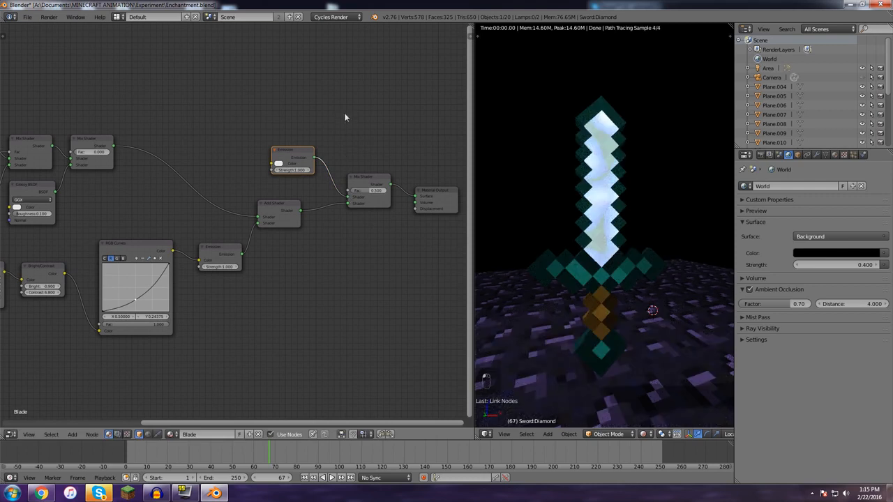
key("shift+a")
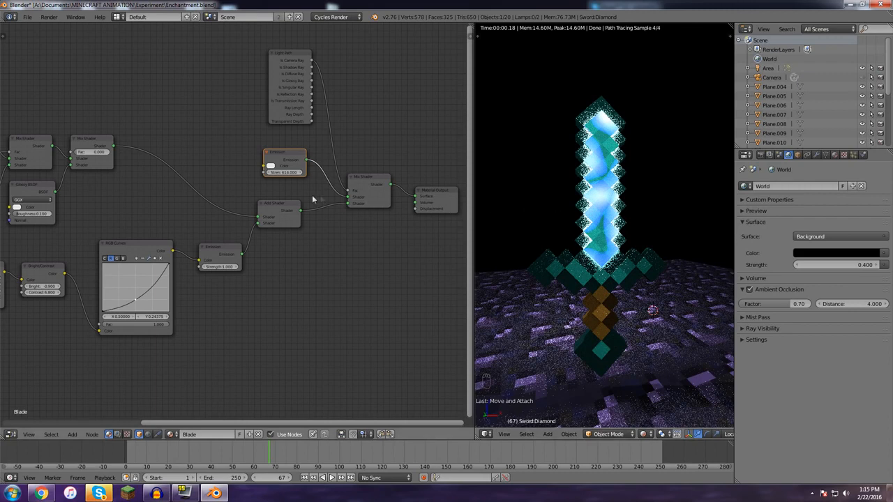
left_click(284, 171)
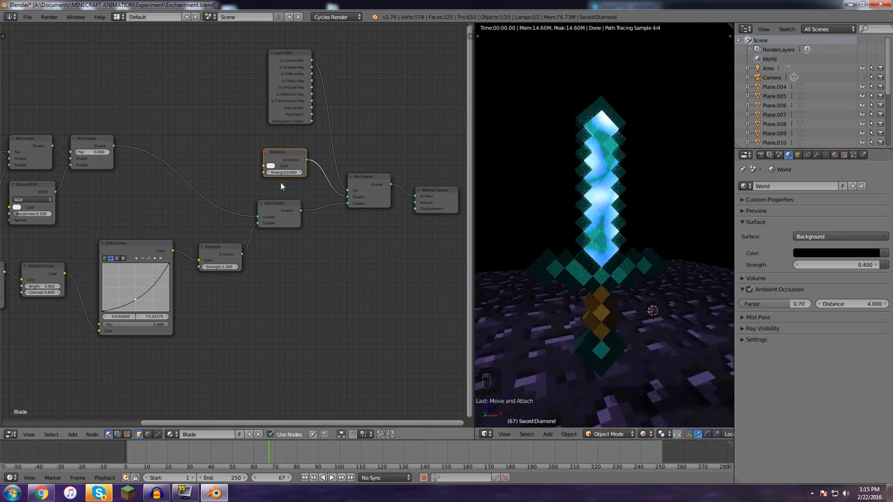
left_click(270, 166)
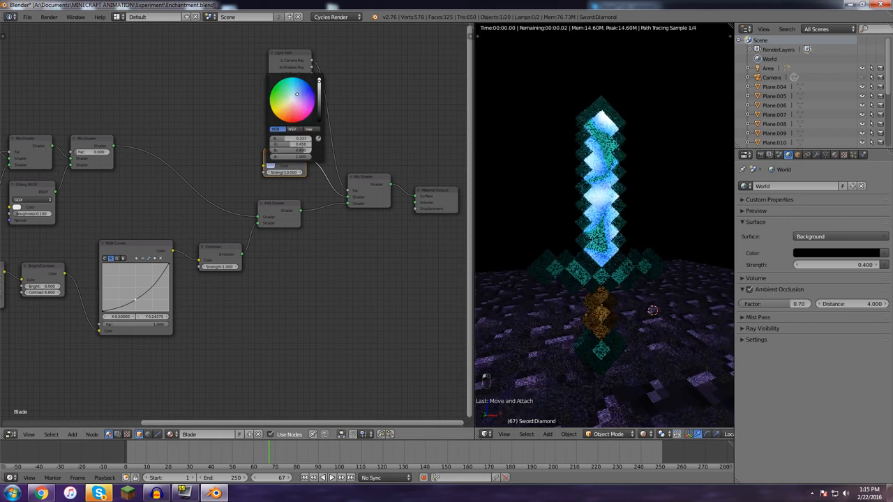
left_click(351, 268)
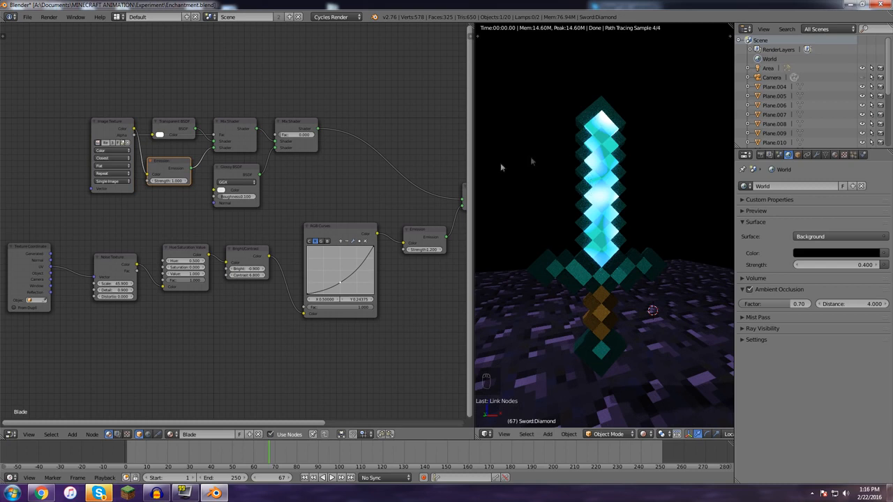
mouse_move(263, 458)
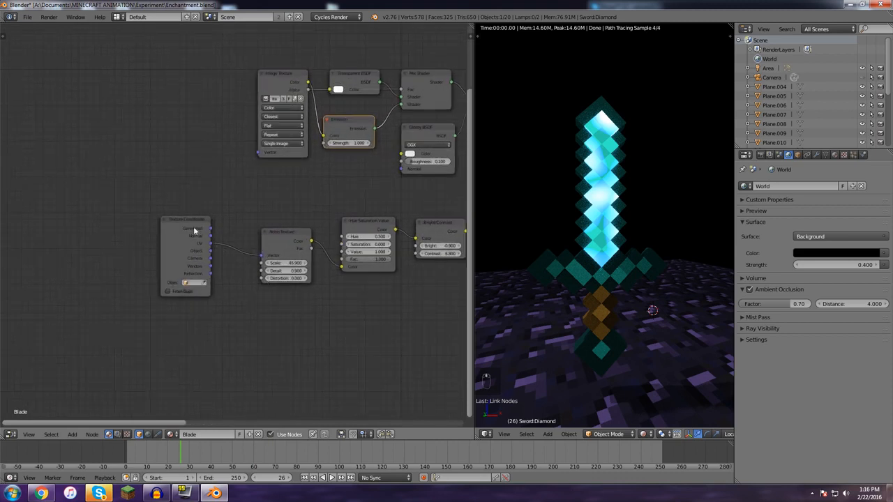
- Add a Mapping node onto the link from Texture Coordinate to the Noise Texture
key("shift+a")
type("c")
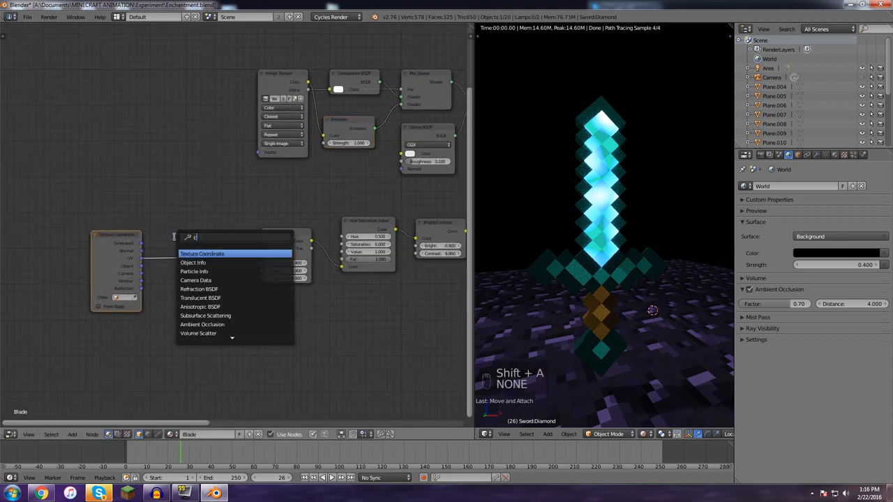
type("tex")
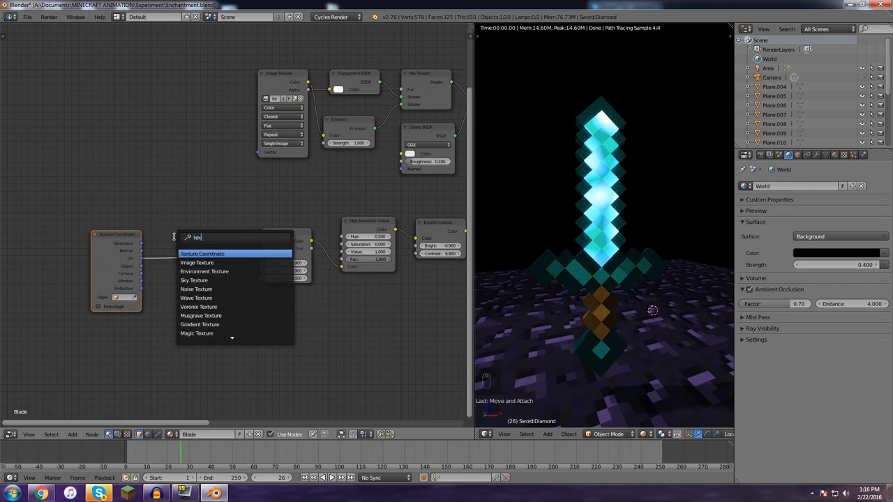
key("BACKSPACE")
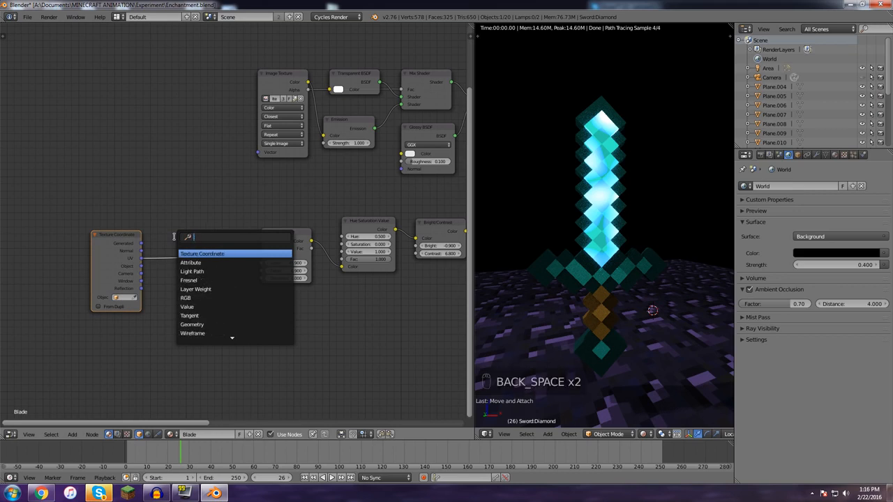
type("map")
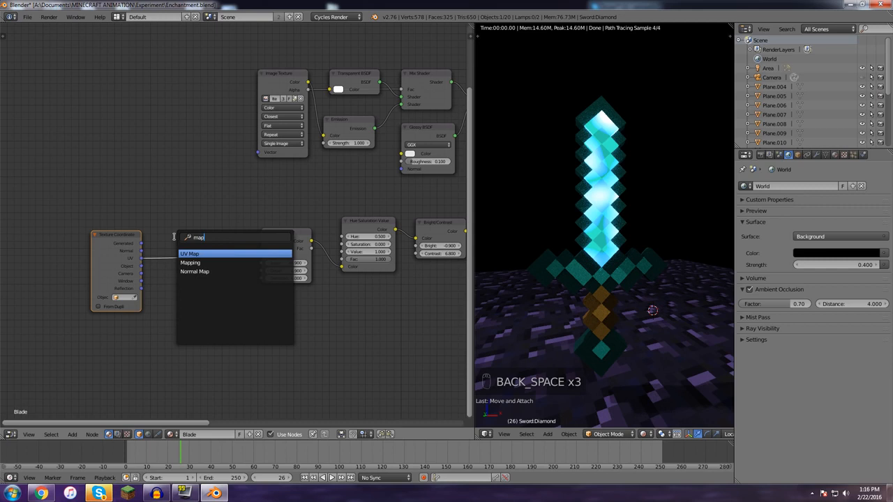
left_click(189, 263)
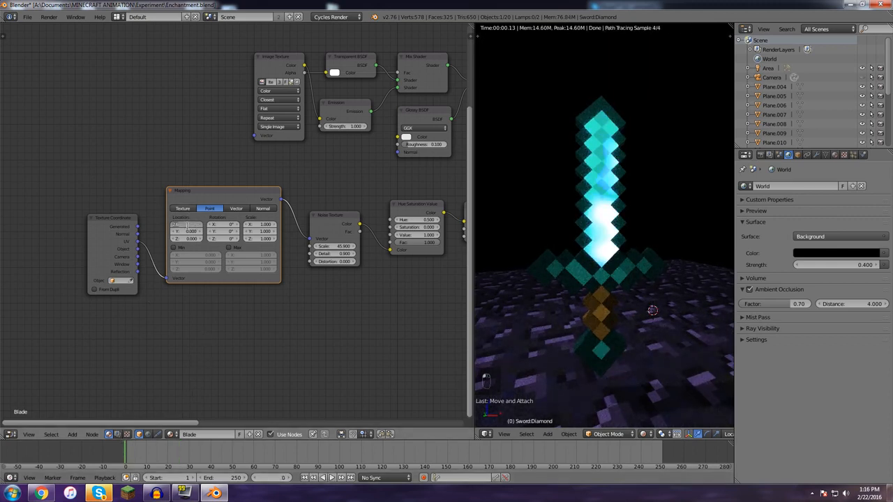
- Keyframe the Mapping location at a first and a later frame, then play back the moving glow
left_click(190, 239)
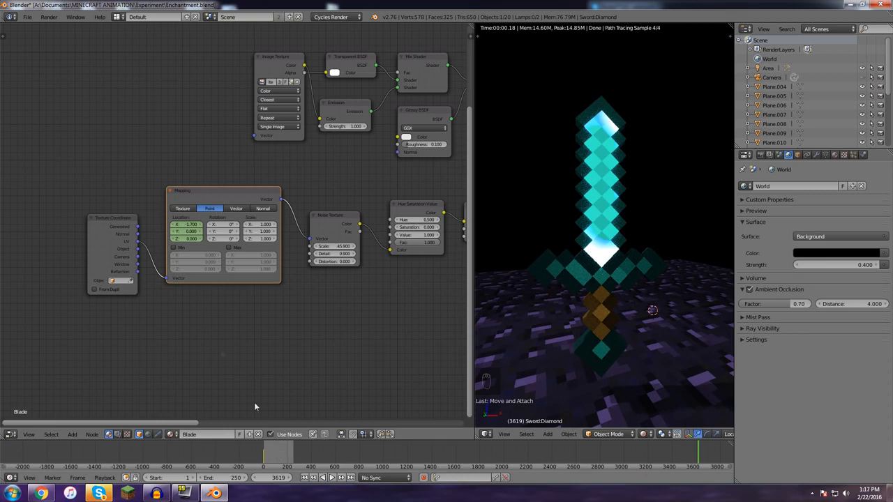
left_click(195, 224)
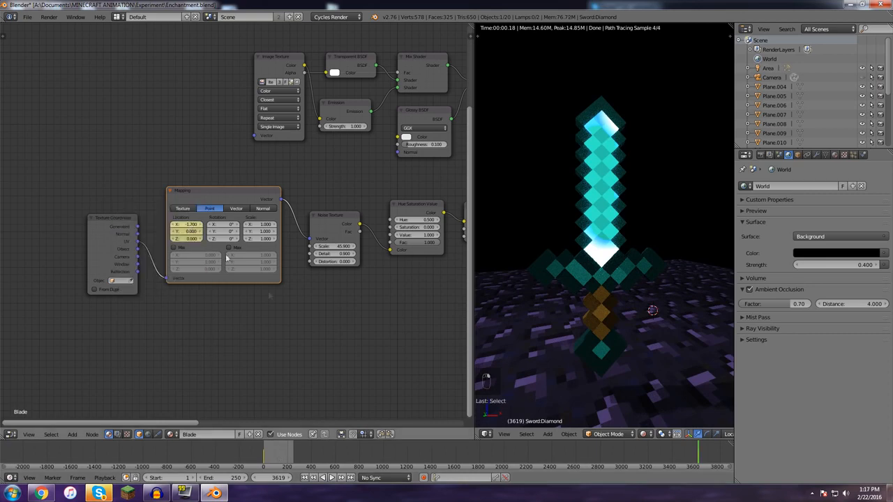
left_click(332, 477)
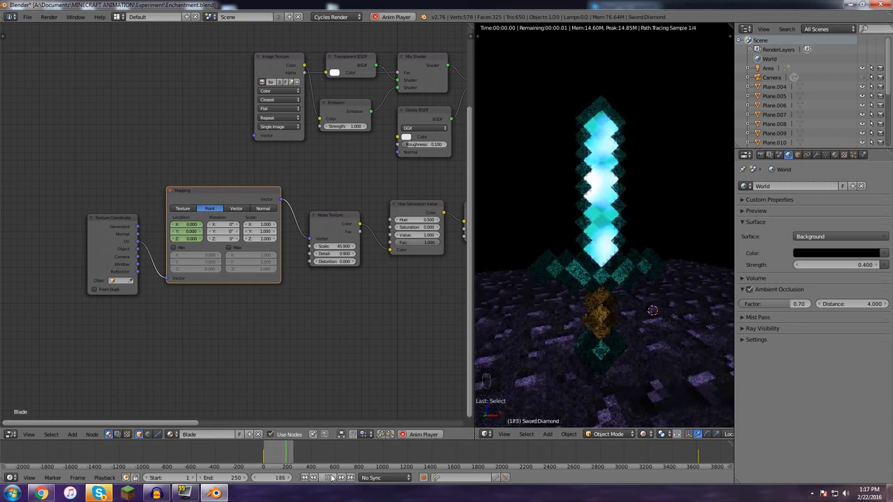
left_click(136, 17)
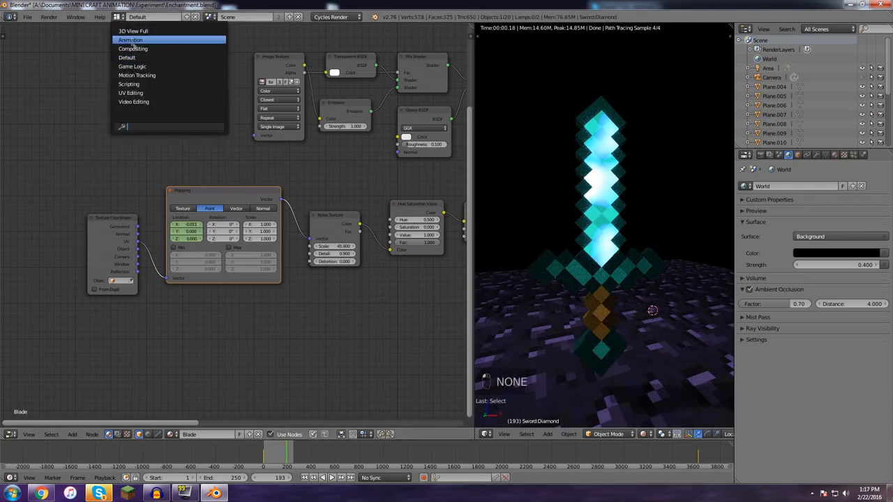
- In the Animation layout's Graph Editor, set the Mapping location keyframes to linear interpolation with linear extrapolation
left_click(128, 39)
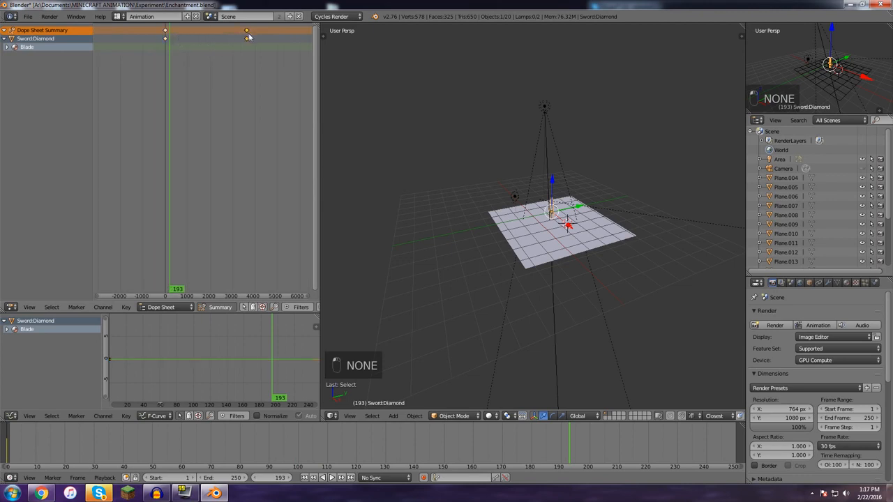
key("g")
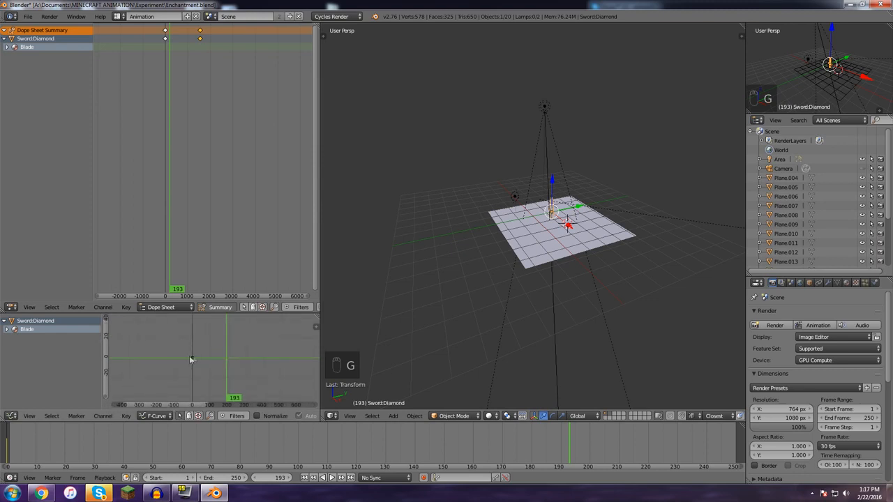
left_click(7, 329)
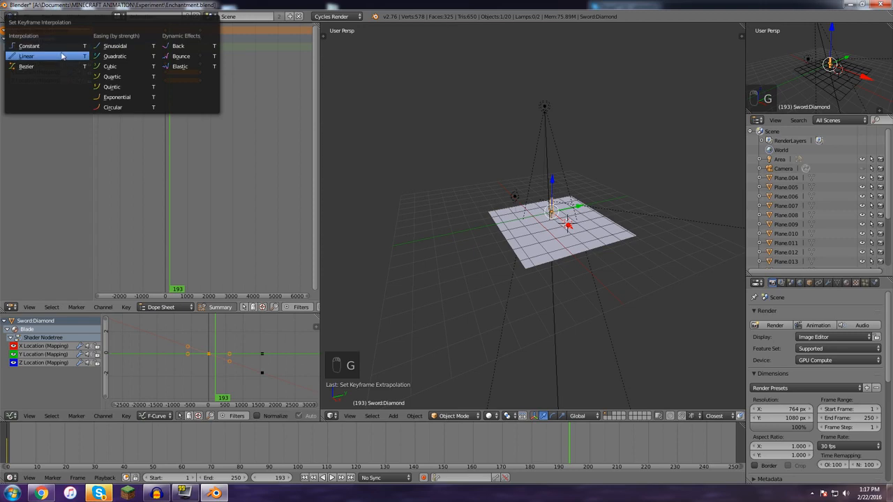
left_click(27, 56)
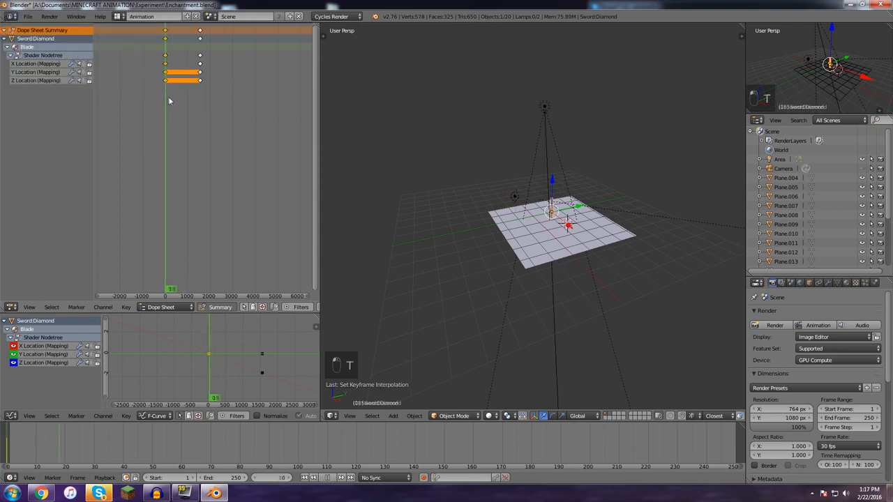